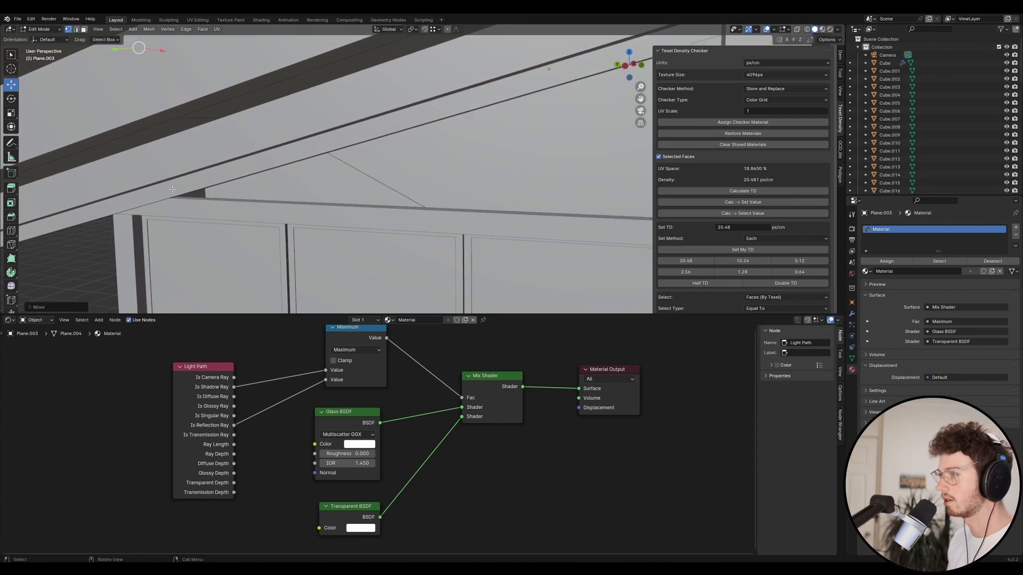
# Finish editing the glass pane so its glass material is in place.
pyautogui.press('g')
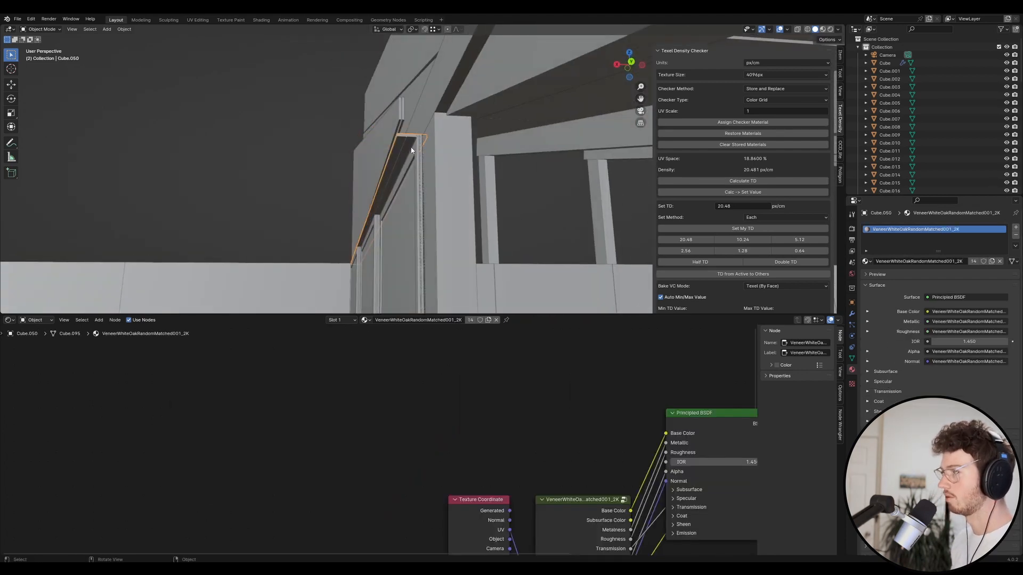
# Select the wooden frame piece Cube.051 for placing around the upper window panel.
pyautogui.click(375, 245)
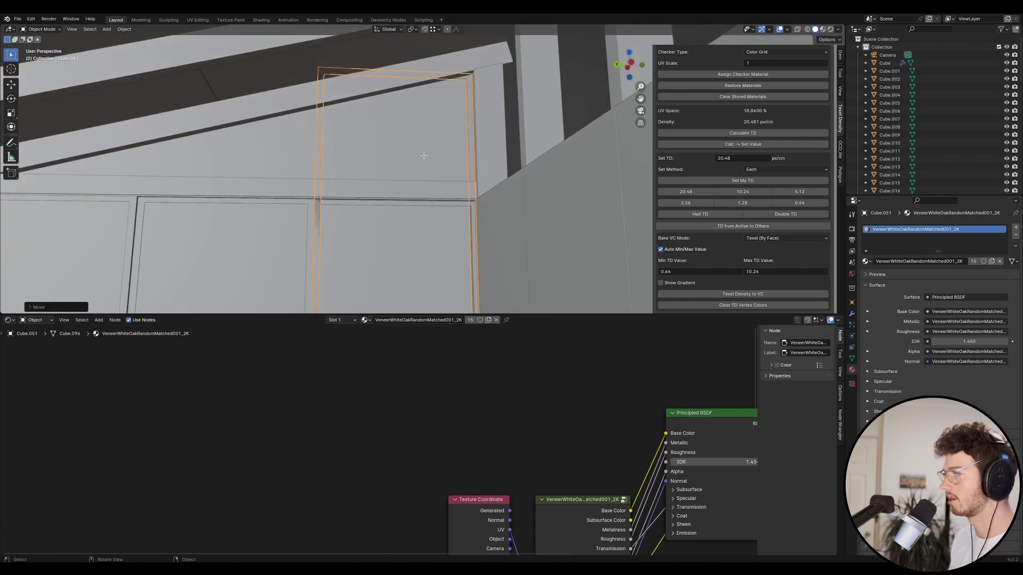
# Shift the frame piece under the overhead beam and check the beam's transform values.
pyautogui.rightClick(424, 156)
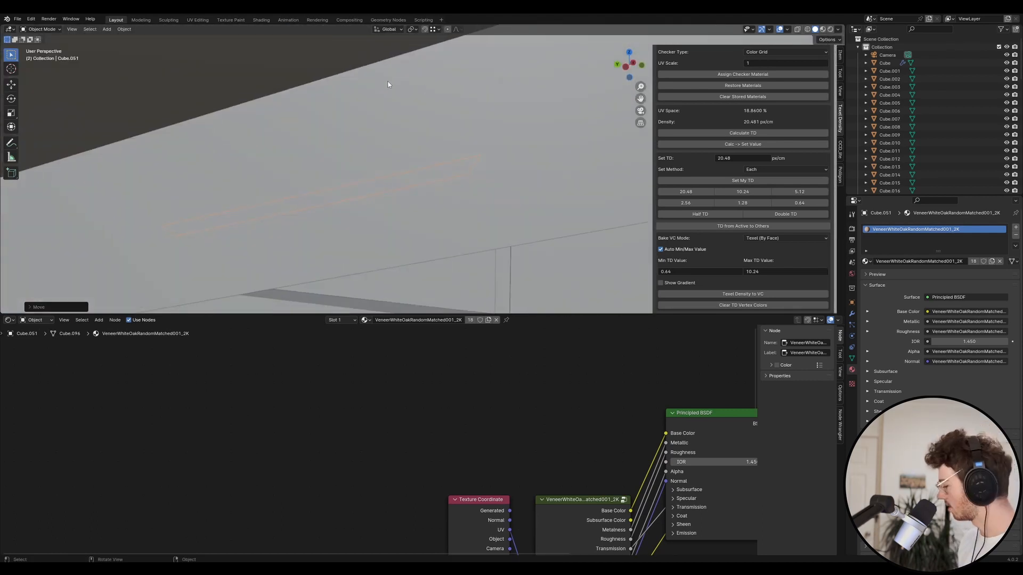
pyautogui.moveTo(394, 209)
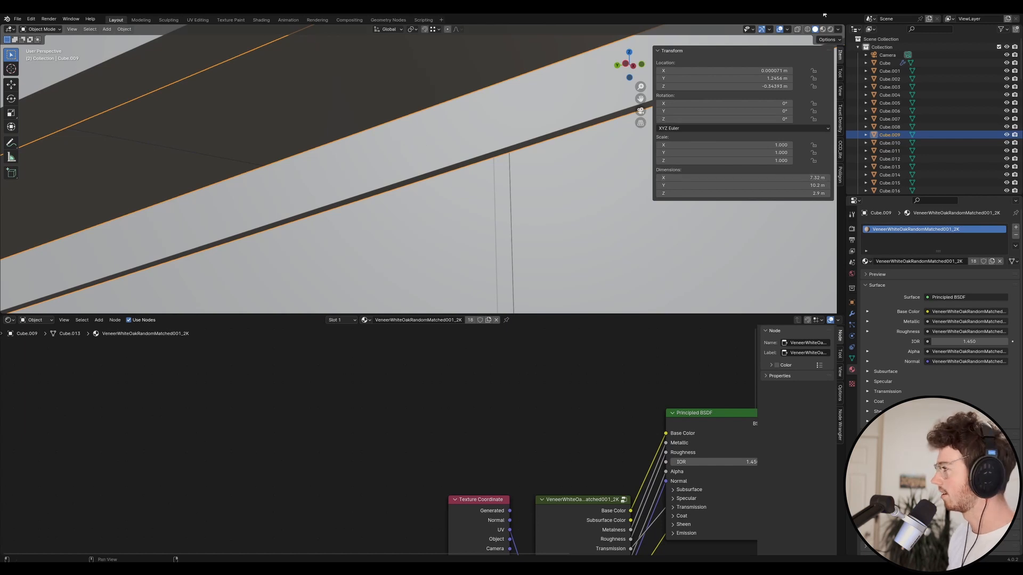
# Select the thin frame strip Cube.051 and begin reshaping it along the sloping beam.
pyautogui.click(465, 109)
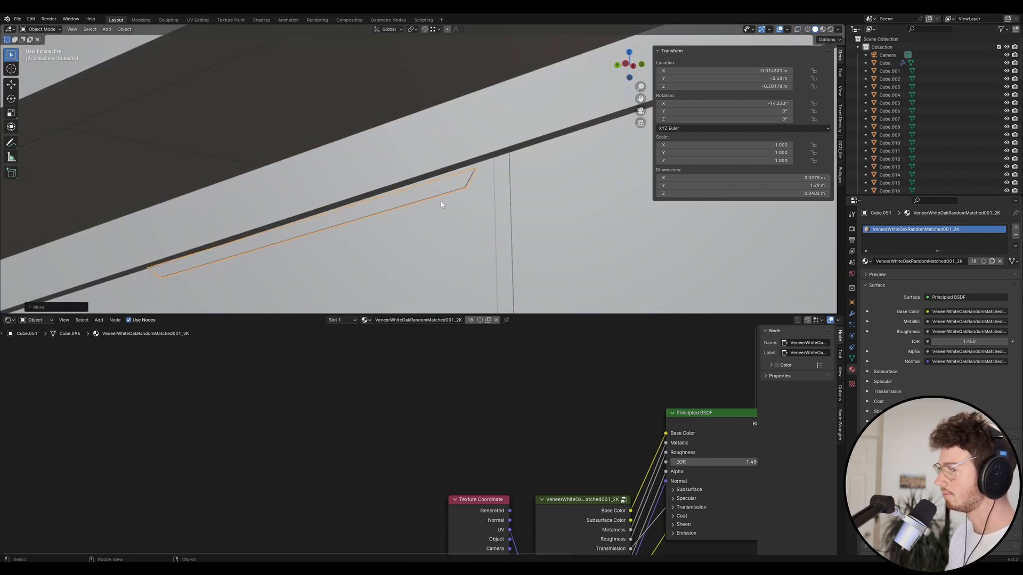
pyautogui.press('r')
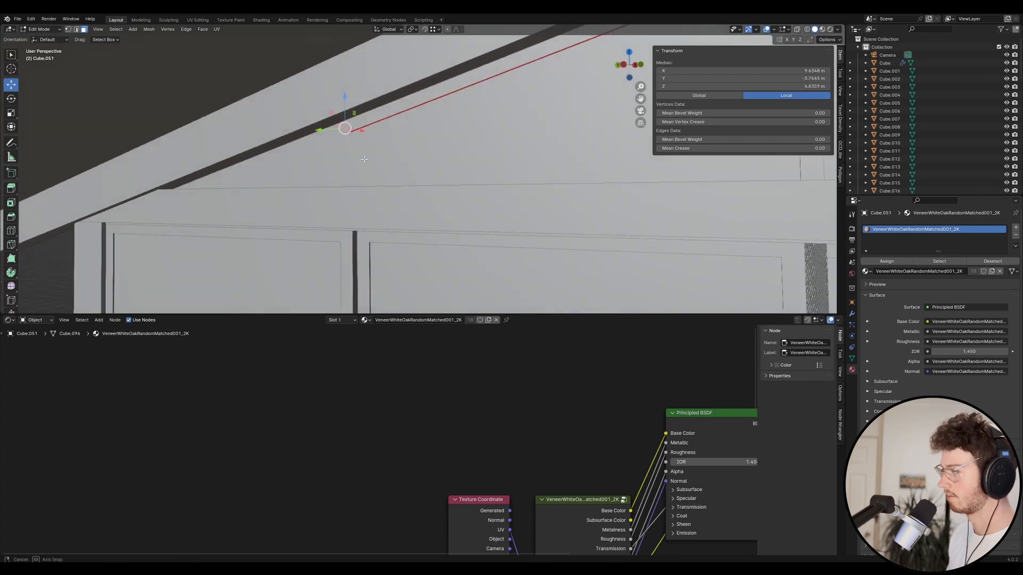
# Extrude the strip's end up the window side into an L-shaped corner piece.
pyautogui.press('Tab')
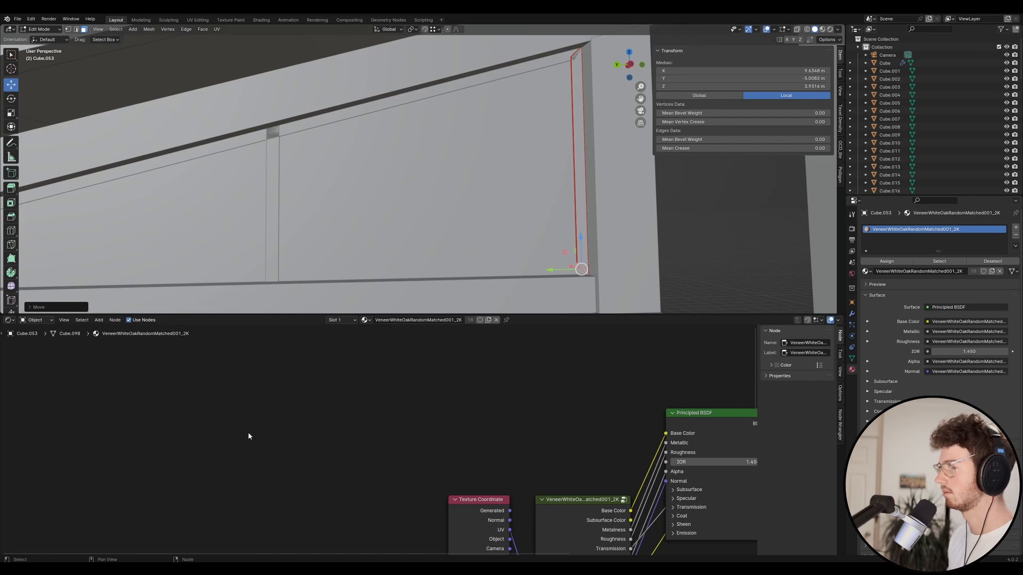
pyautogui.moveTo(266, 432)
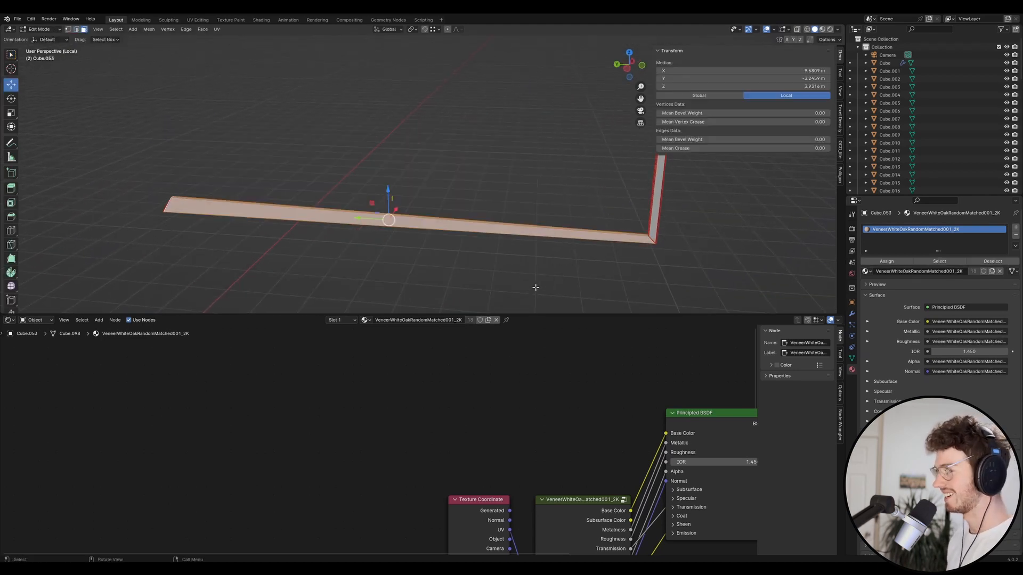
# Duplicate the L-shaped piece and place the copy at the window in full room view.
pyautogui.press('Tab')
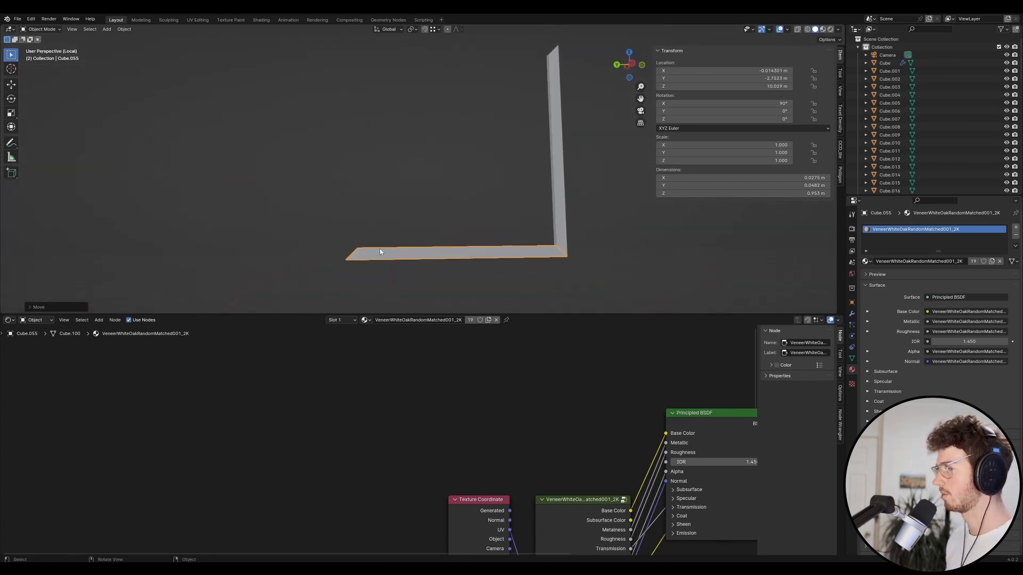
pyautogui.press('Tab')
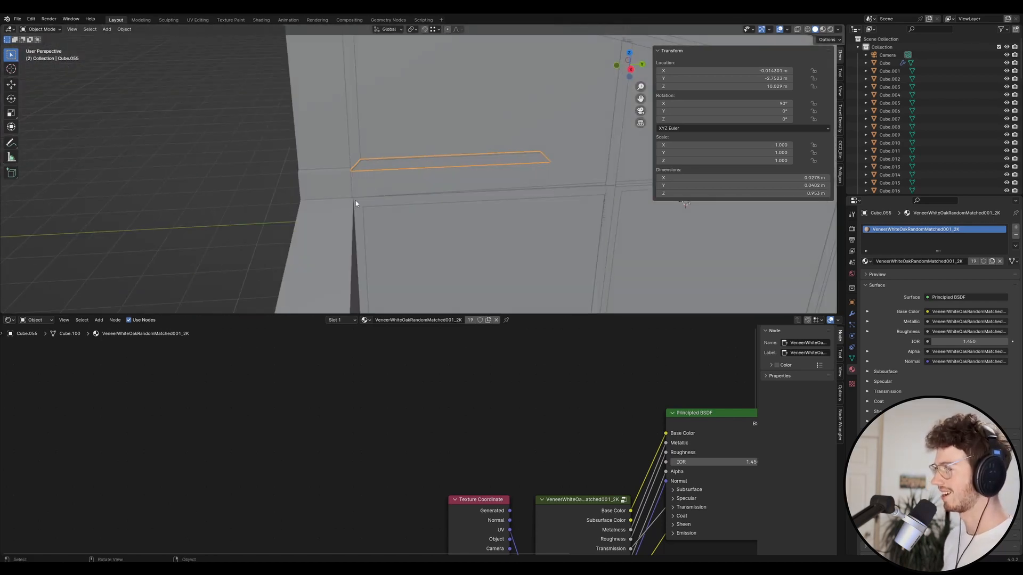
# Edit the copied strip and move its long edge along the window top.
pyautogui.press('Tab')
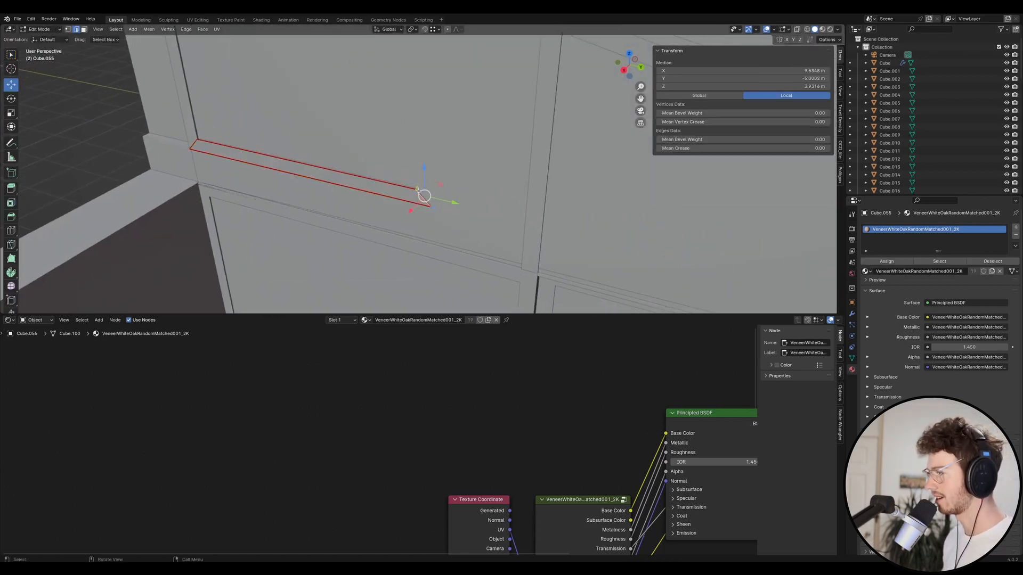
pyautogui.click(384, 158)
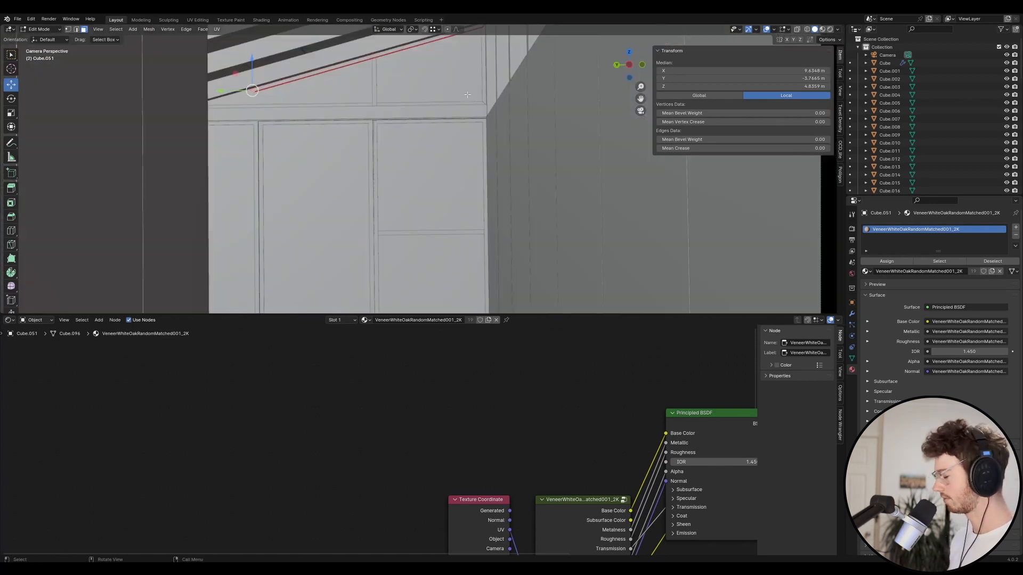
# Shape the triangular gable frame piece and UV-unwrap its faces for the oak texture.
pyautogui.press('g')
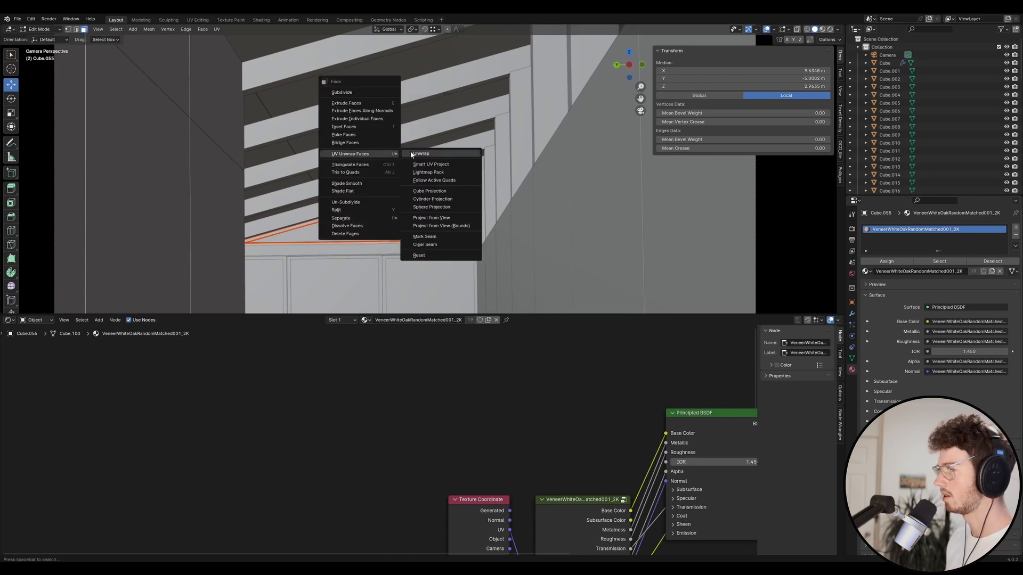
pyautogui.click(422, 153)
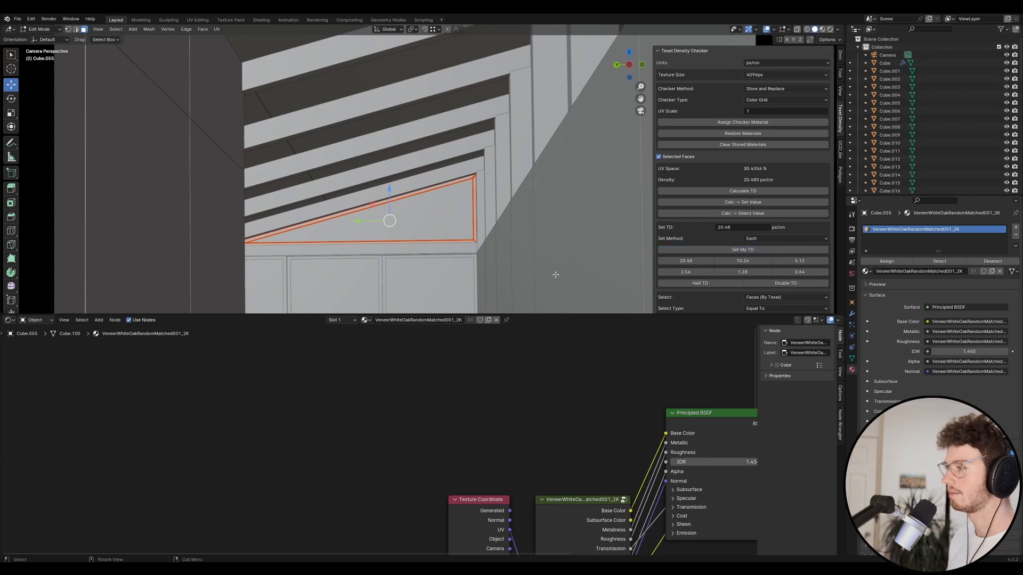
pyautogui.moveTo(396, 234)
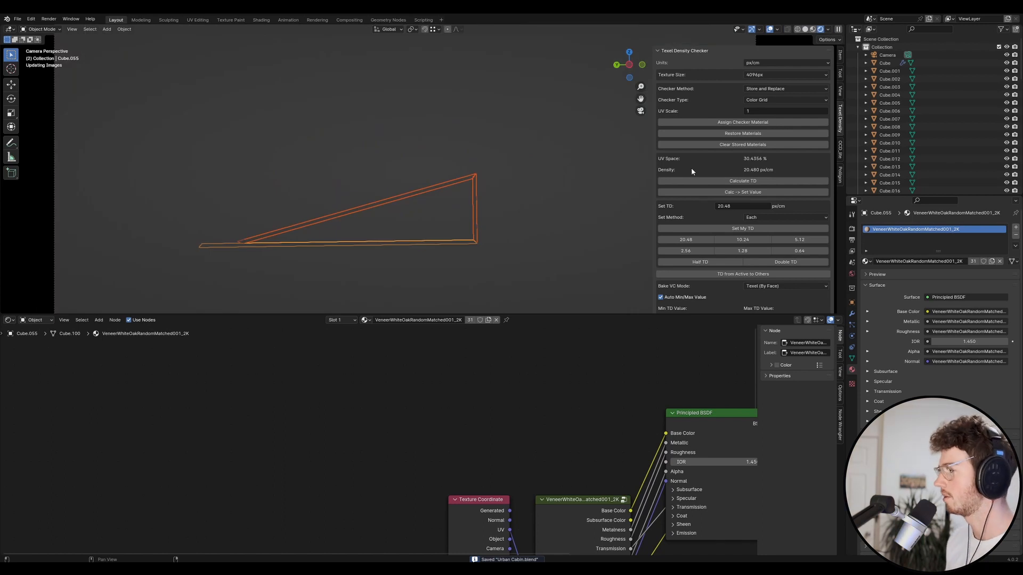
# Show the interior through the scene camera as a Cycles rendered preview.
pyautogui.click(769, 28)
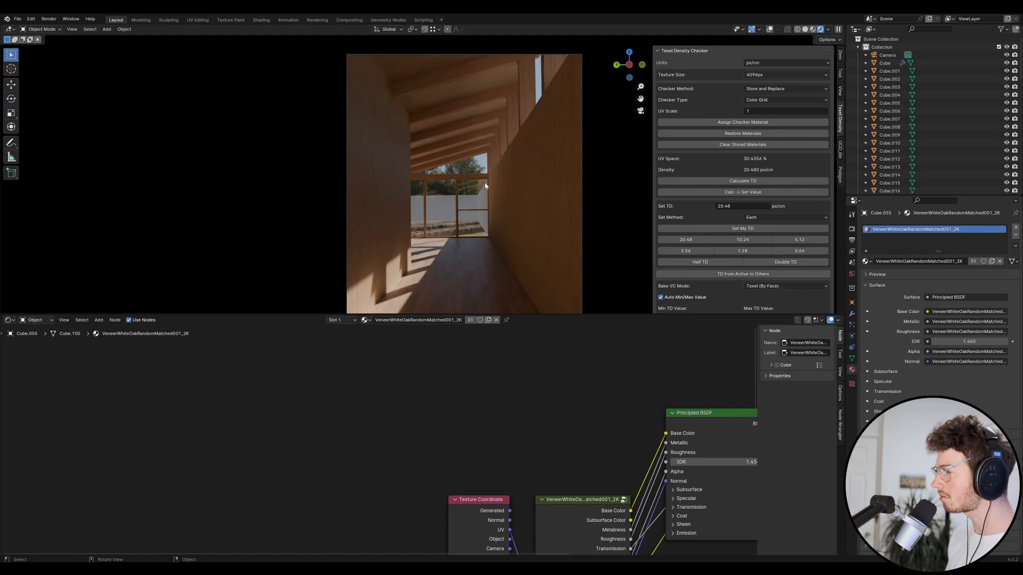
pyautogui.moveTo(533, 40)
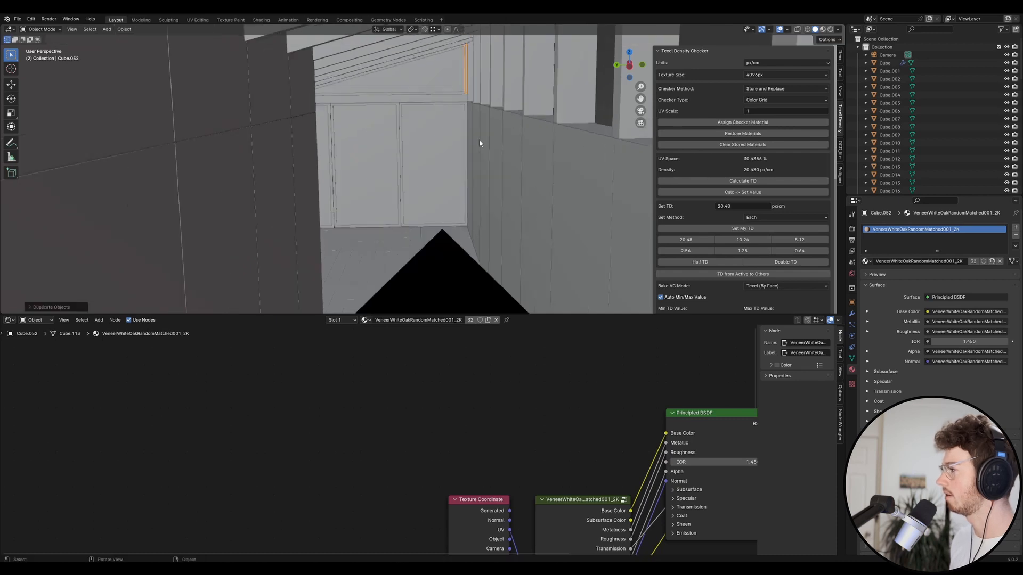
# Move the duplicated frame post along the wall to the next window opening.
pyautogui.press('g')
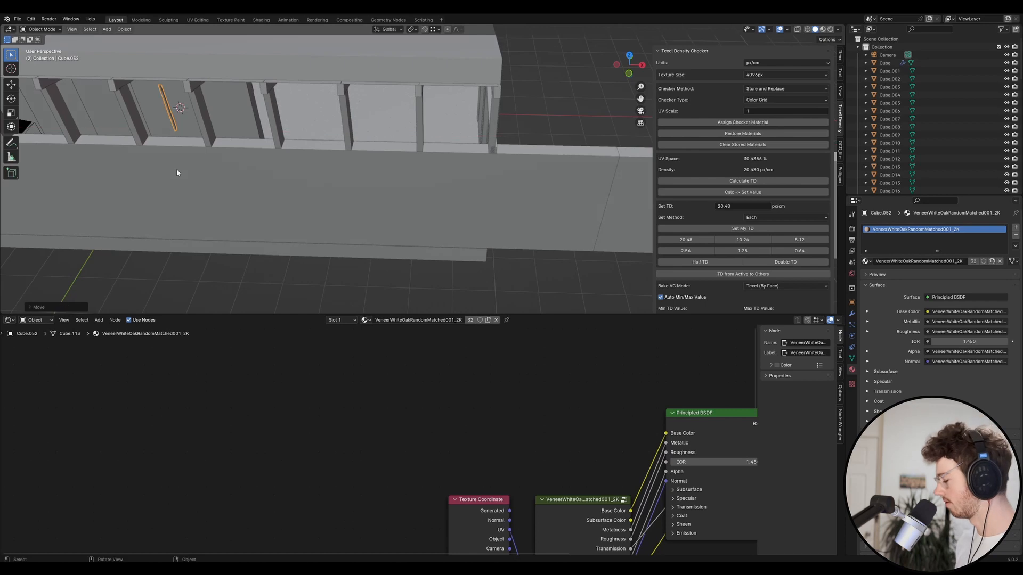
pyautogui.press('KP_0')
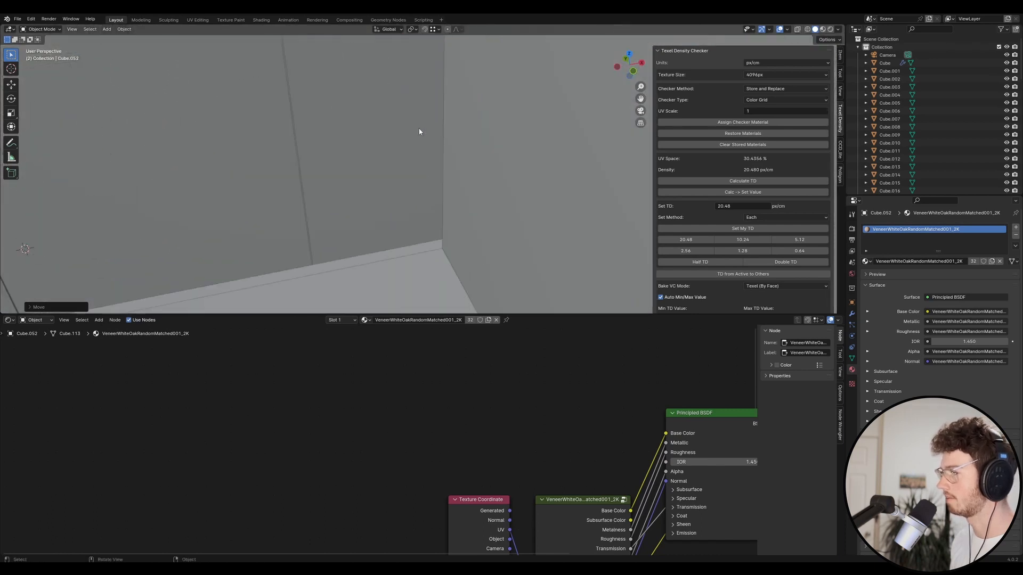
# Move the copied post's top faces up in Z so it reaches the opening's top.
pyautogui.moveTo(419, 133); pyautogui.dragTo(350, 118)
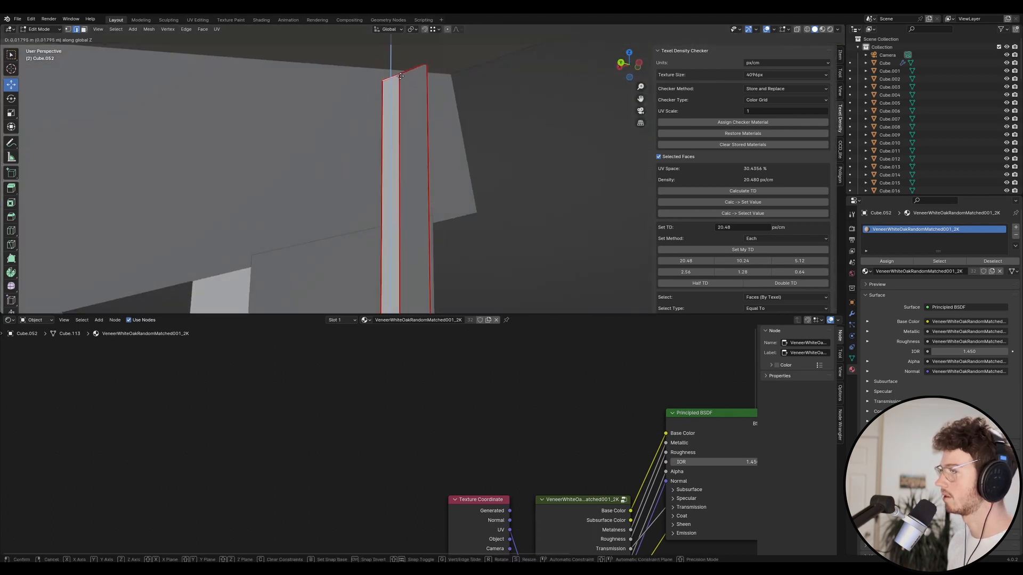
pyautogui.press('Tab')
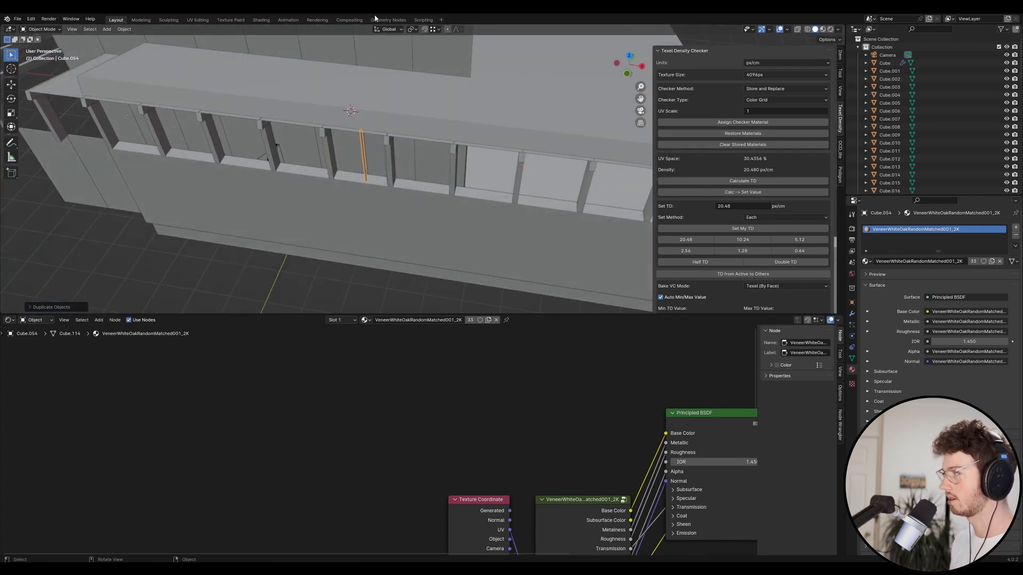
# Duplicate the oak post and set its origin to geometry via Set Origin.
pyautogui.click(124, 28)
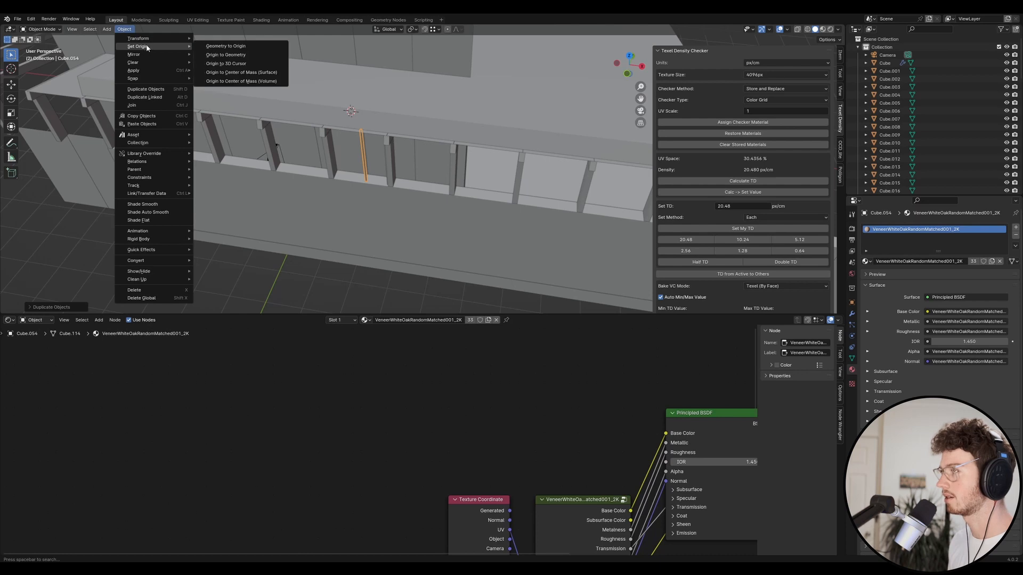
pyautogui.moveTo(252, 81)
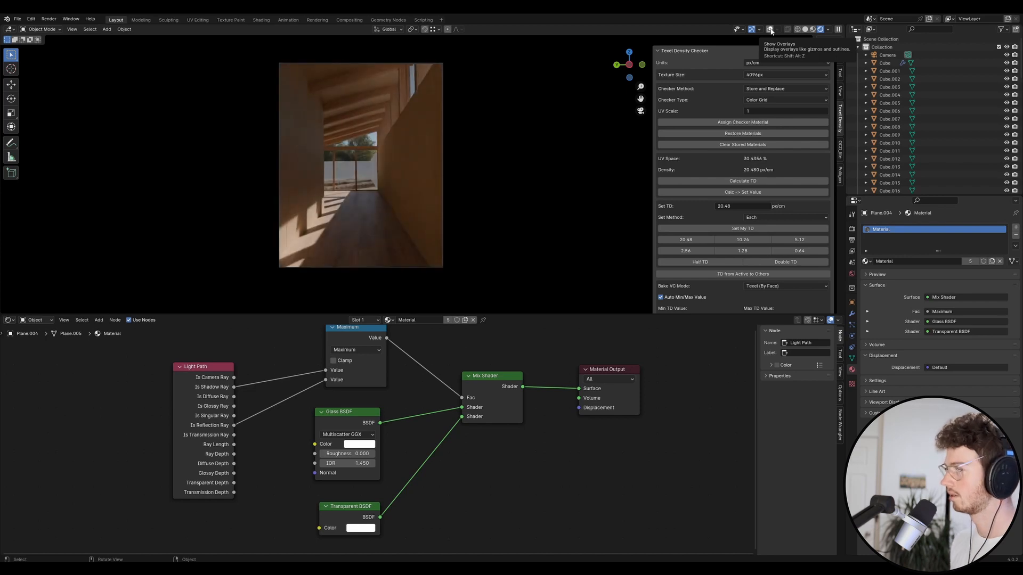
pyautogui.moveTo(323, 75)
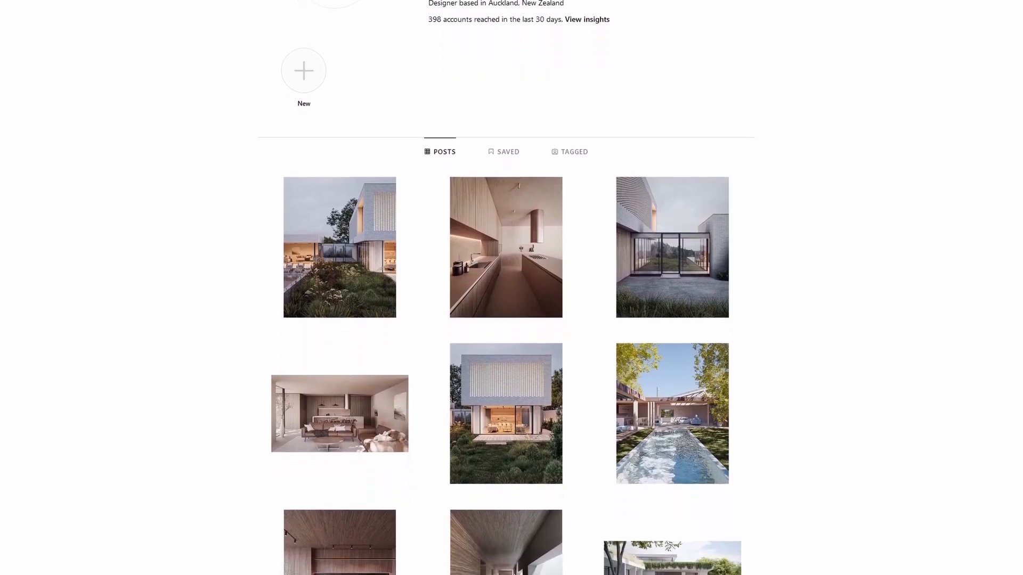
# Scroll down the Posts grid to reveal kitchen, corridor and pool render rows.
pyautogui.scroll(-3)
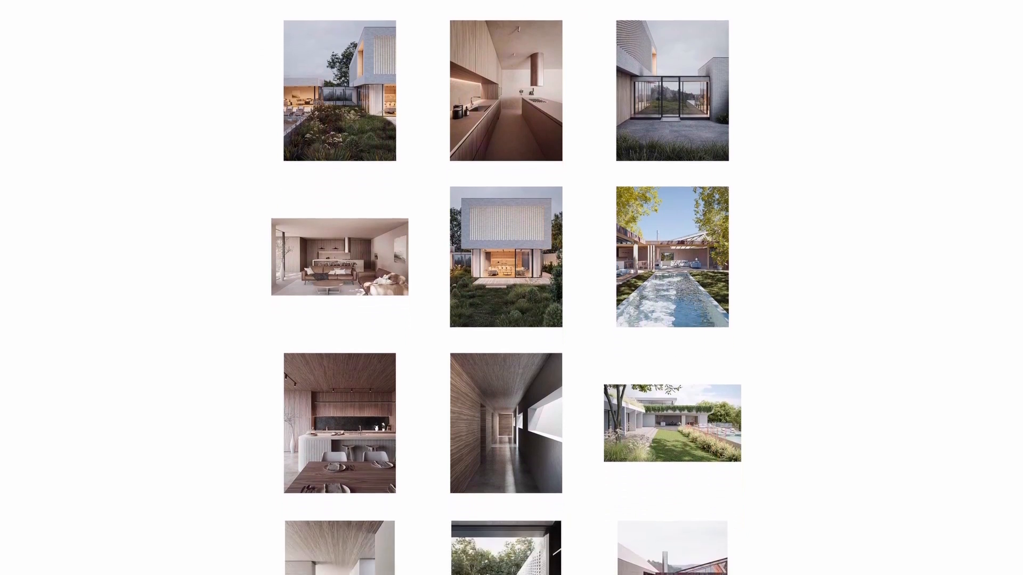
pyautogui.scroll(-3)
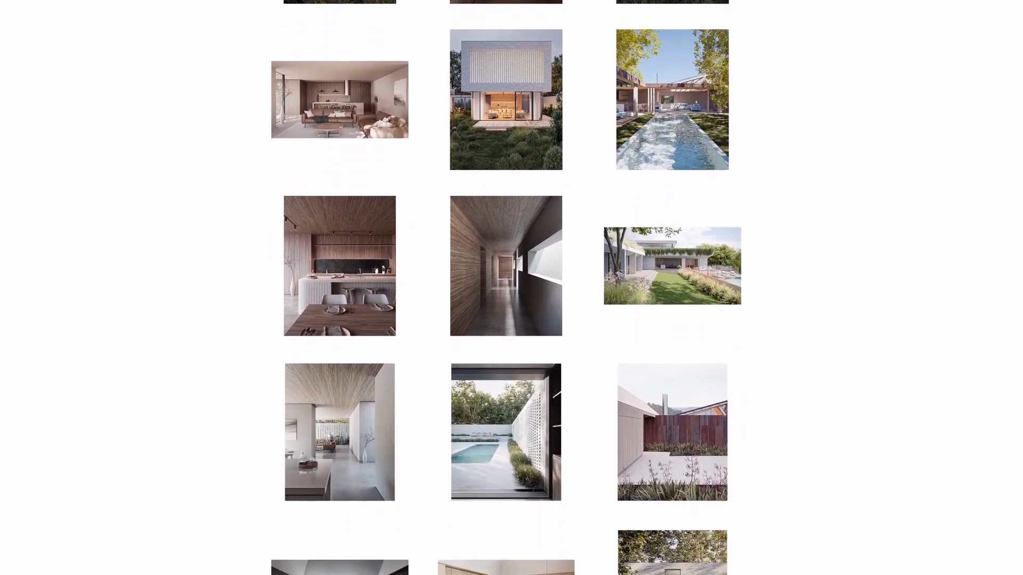